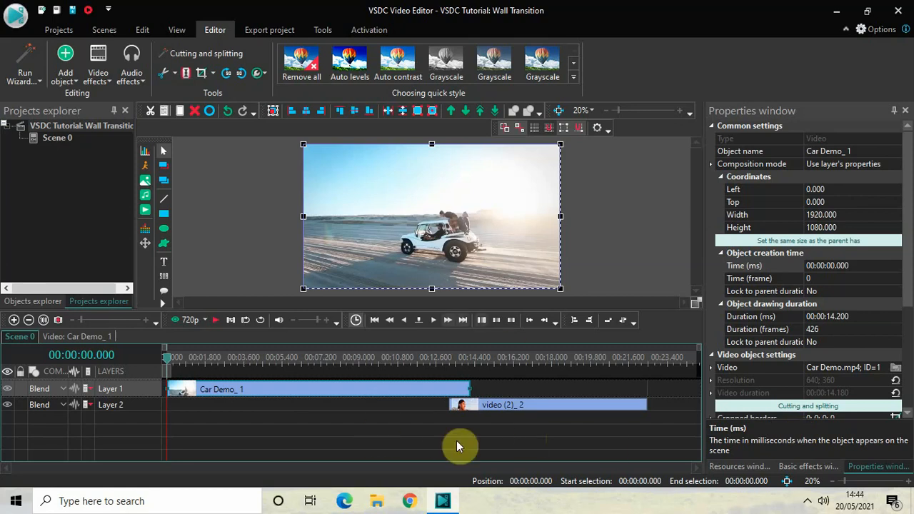
mouse_move(434, 435)
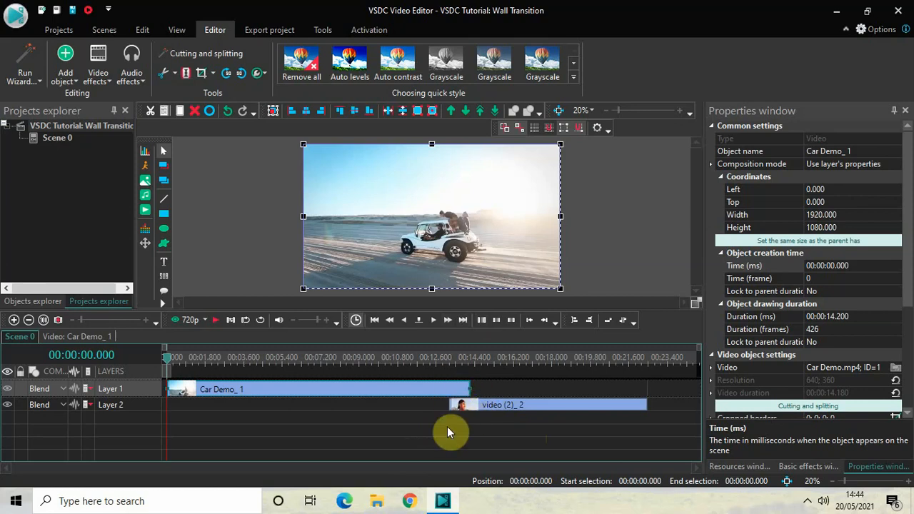
mouse_move(444, 440)
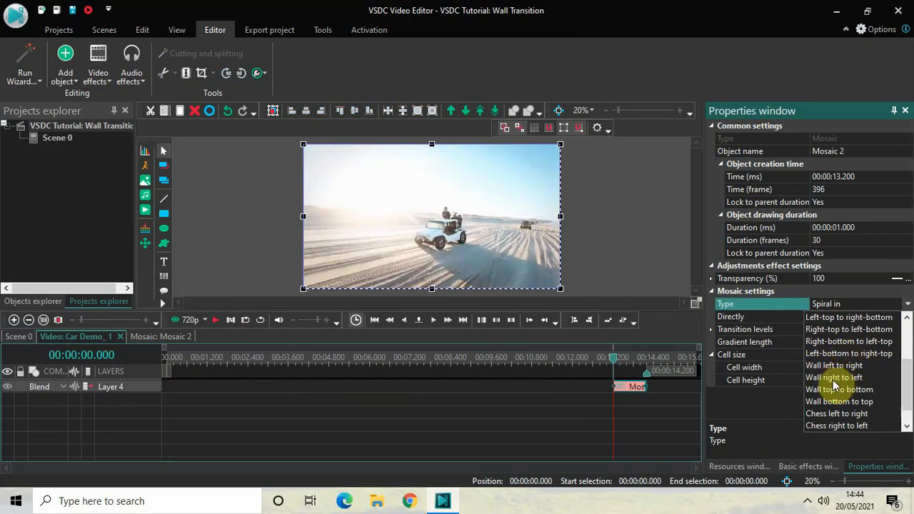
mouse_move(839, 389)
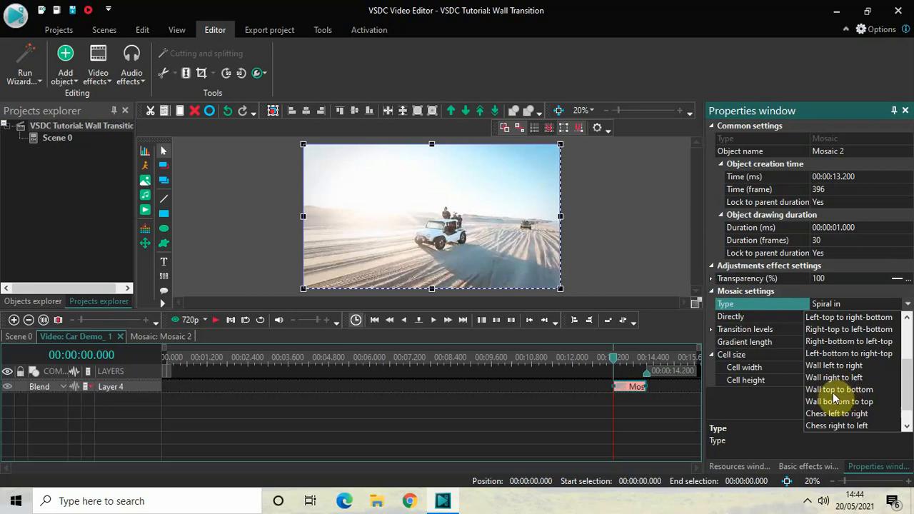
mouse_move(839, 398)
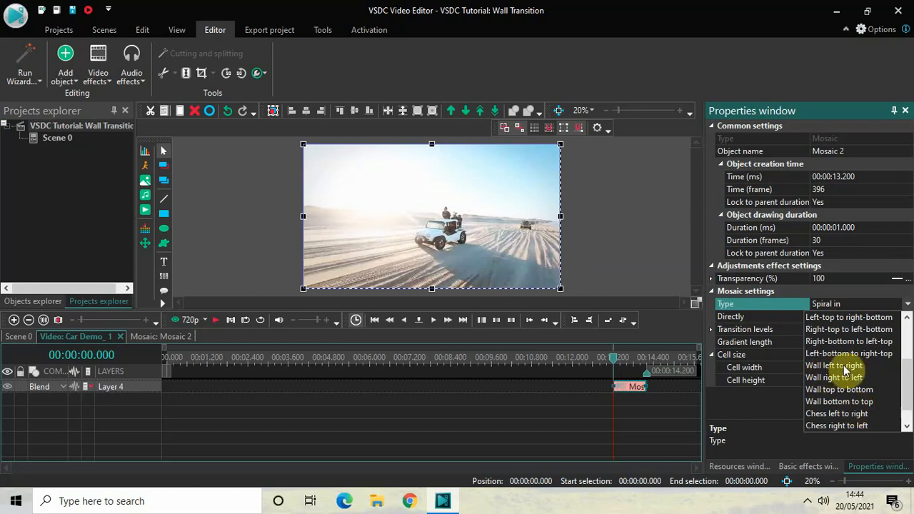
- Set the Mosaic 2 Type to Wall left to right, replacing Spiral in
left_click(833, 365)
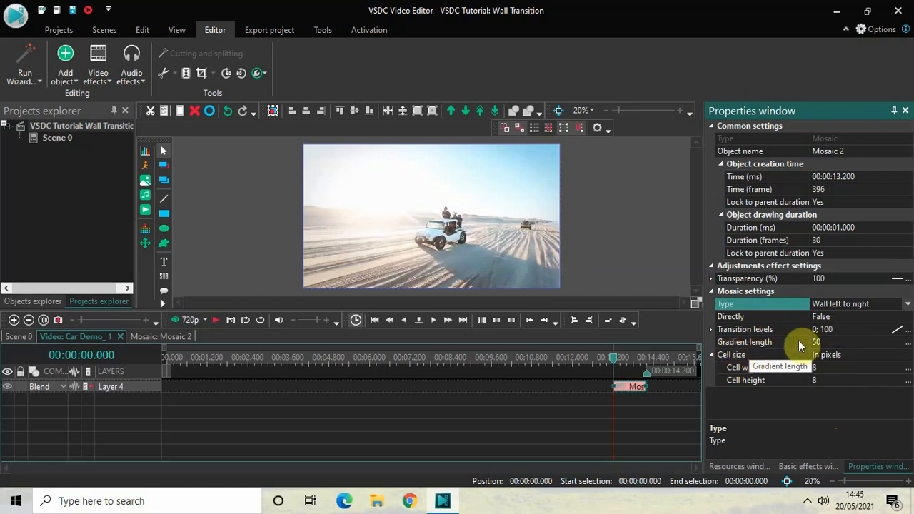
- Give Mosaic 2 a gradient length of 0 and a 100 by 100 cell size in percents
left_click(767, 341)
type("0")
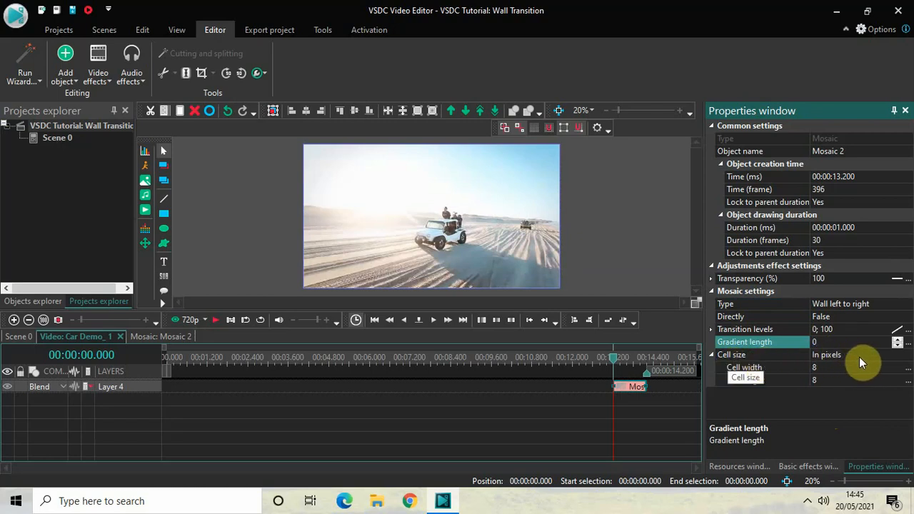
mouse_move(876, 362)
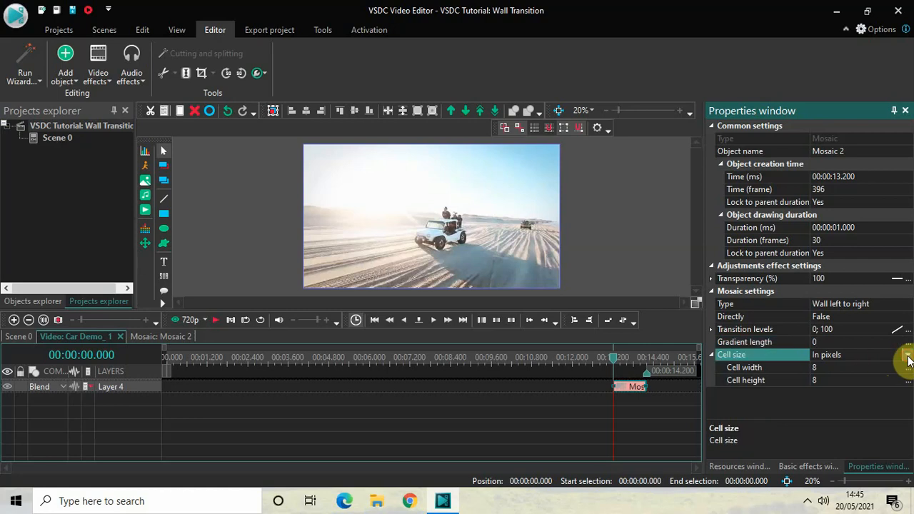
left_click(906, 354)
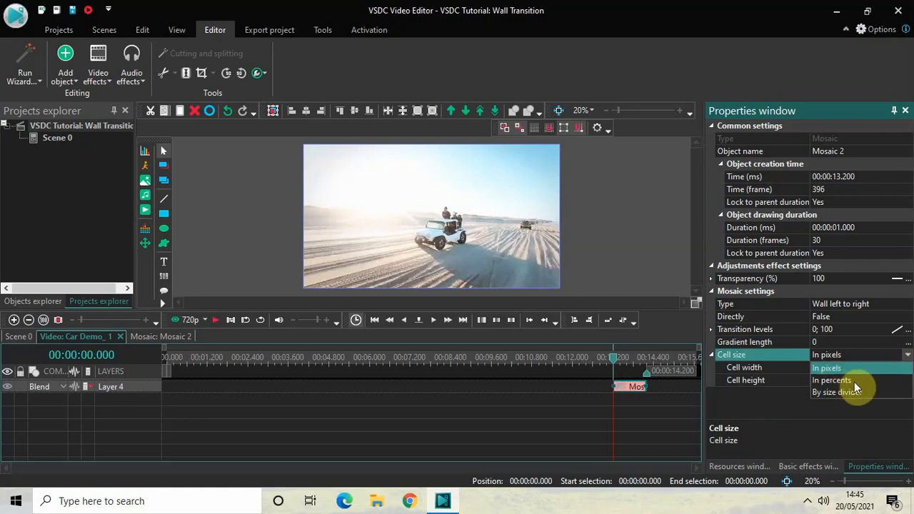
left_click(831, 379)
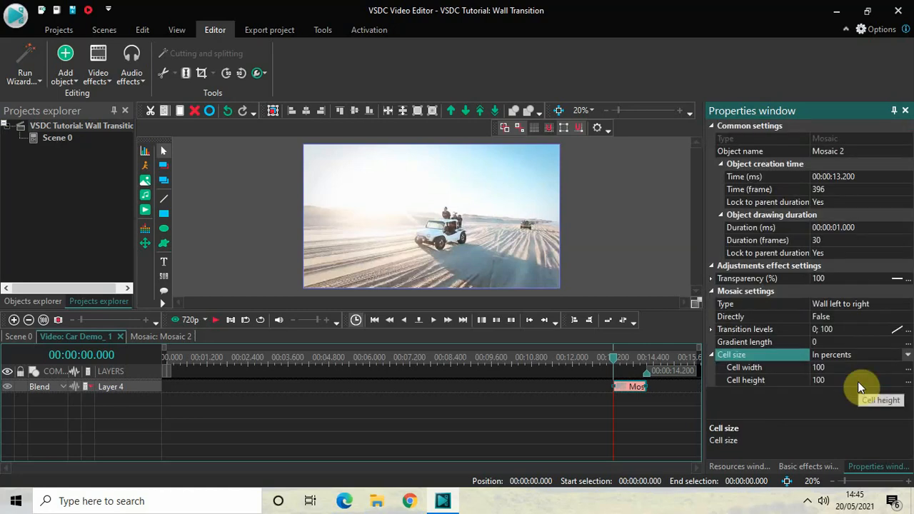
mouse_move(228, 431)
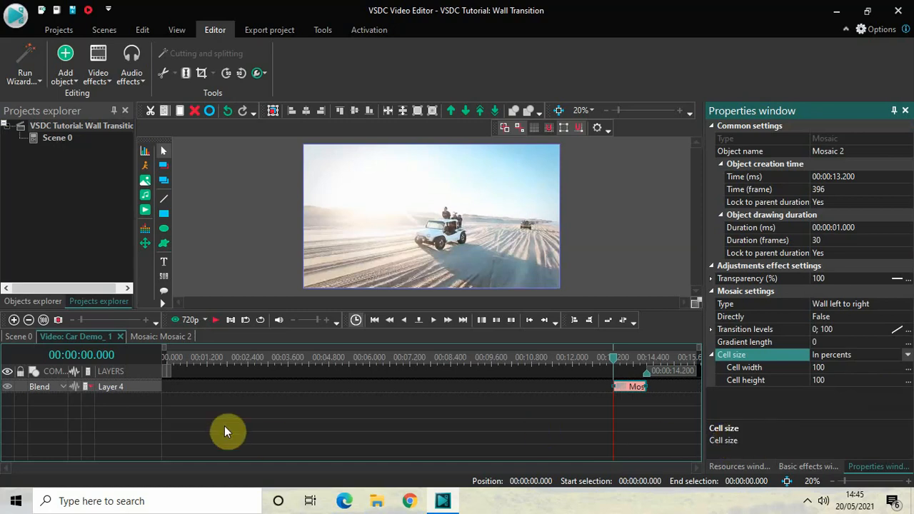
left_click(18, 336)
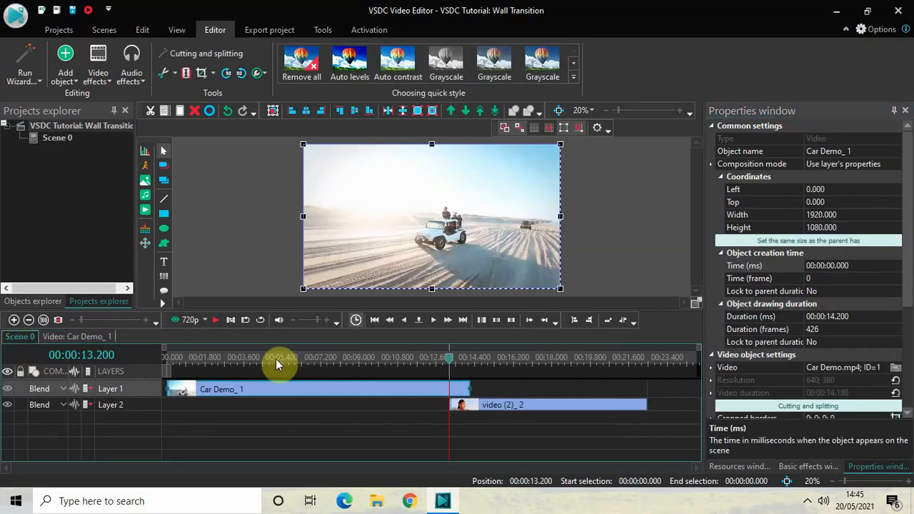
left_click(277, 357)
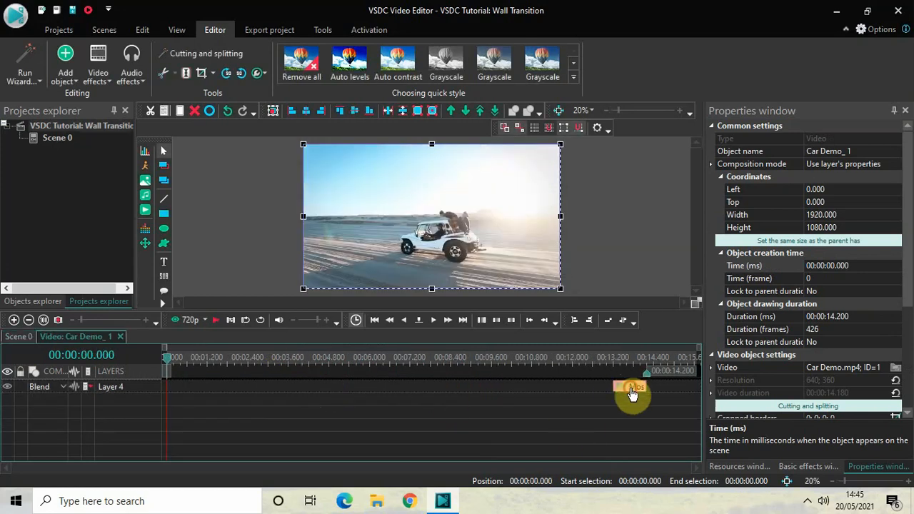
- Set the Mosaic transition to Wall right to left and scrub to preview it
left_click(632, 386)
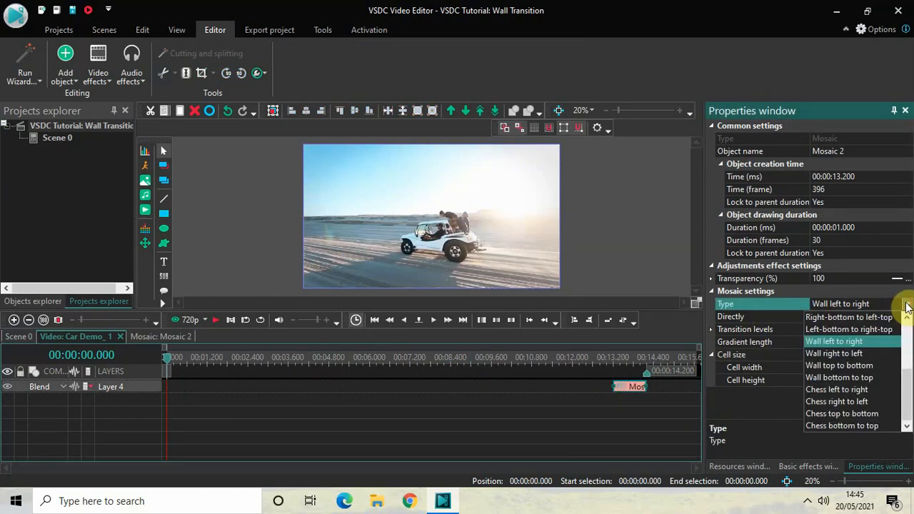
left_click(840, 340)
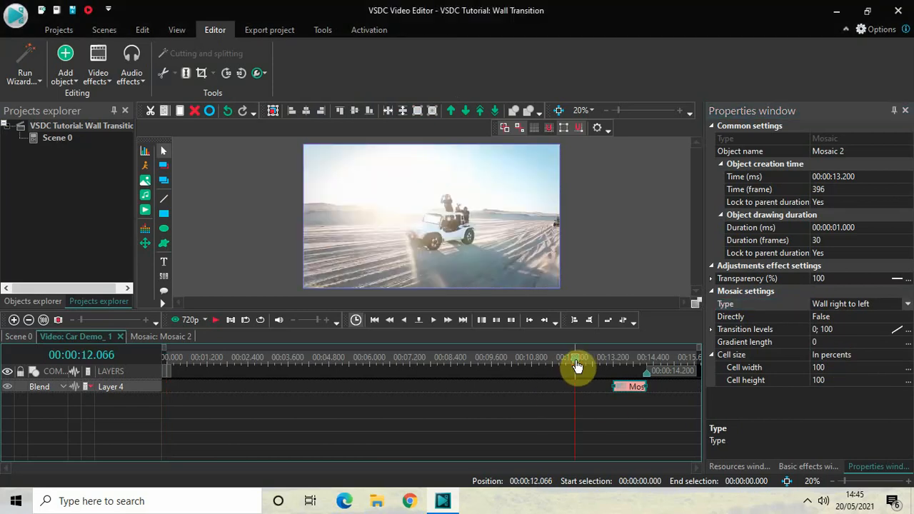
left_click_drag(576, 366, 610, 366)
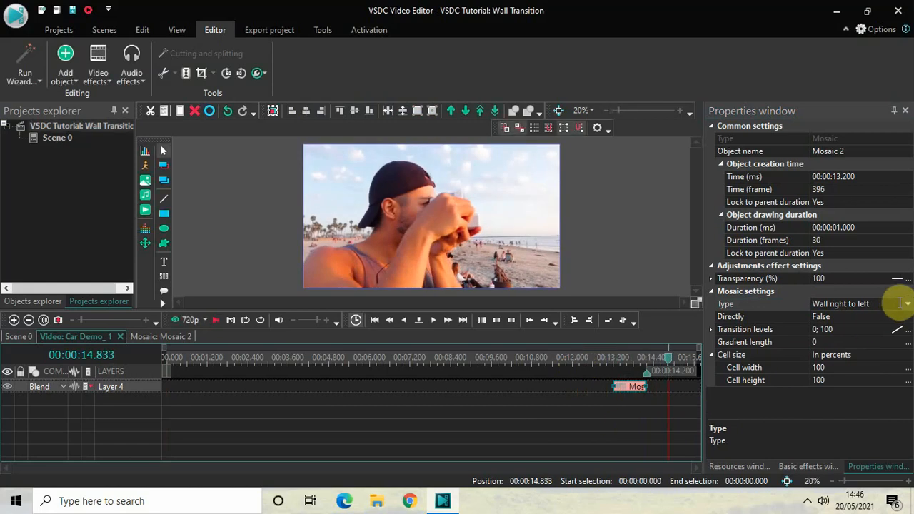
- Try Wall top to bottom, then settle on Wall bottom to top
left_click(907, 304)
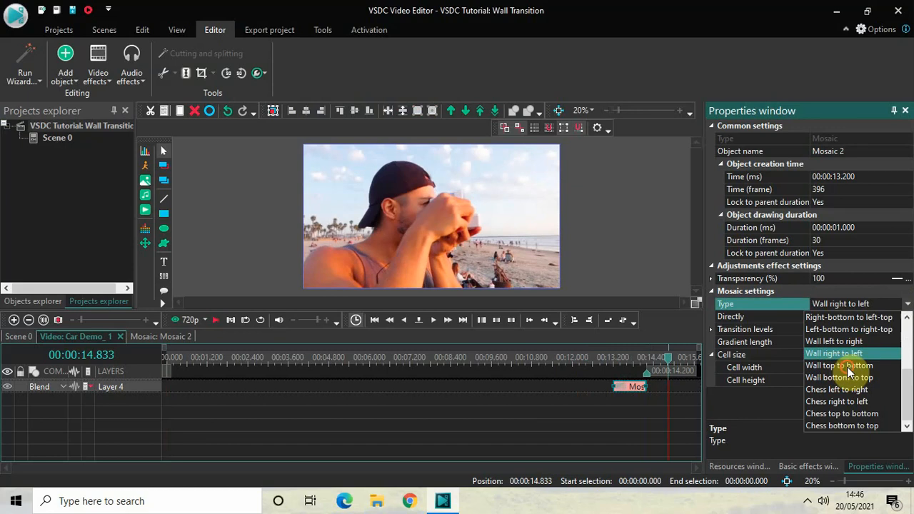
left_click(838, 365)
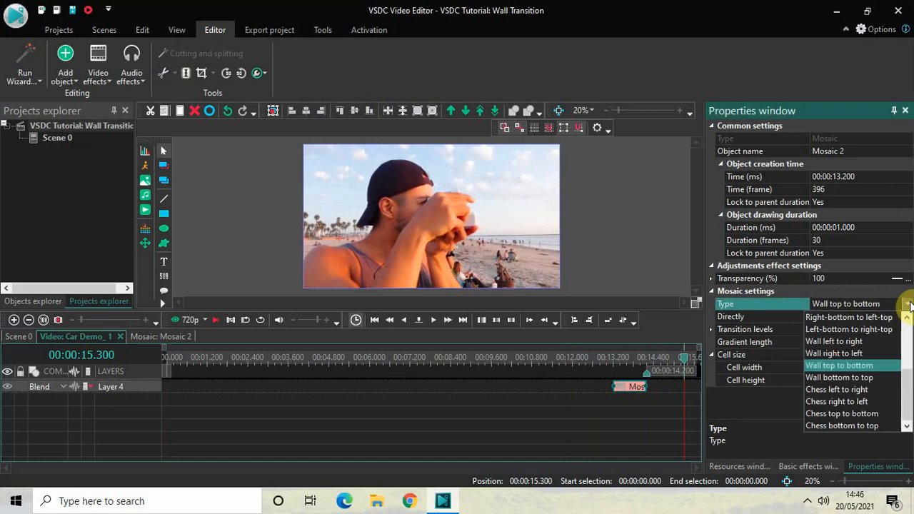
mouse_move(854, 377)
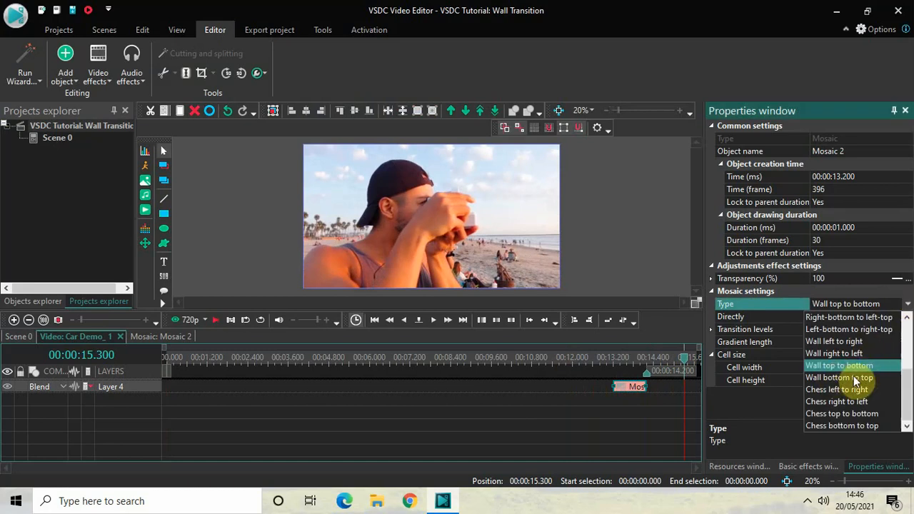
left_click(839, 377)
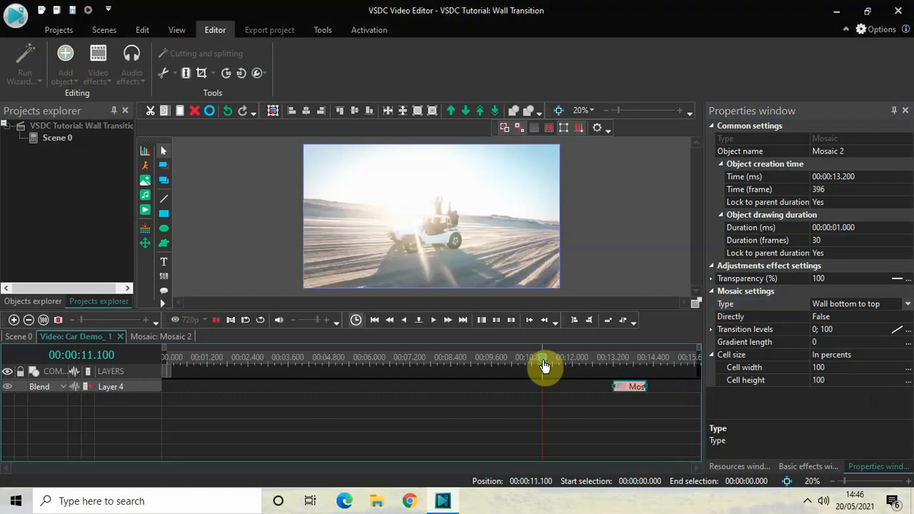
- Drag the Mosaic object on Layer 4 to 00:00:00.000 on the timeline
left_click_drag(542, 356, 599, 357)
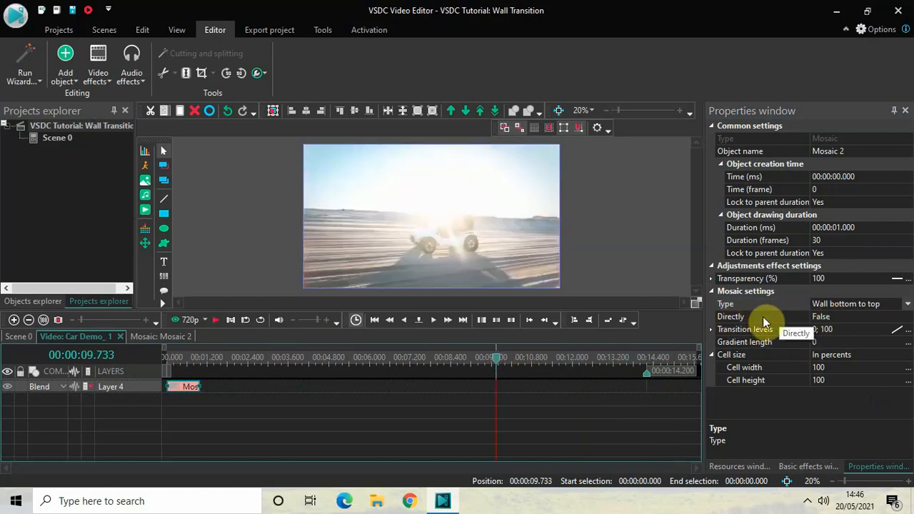
- Change the Mosaic Directly setting from False to True
left_click(730, 316)
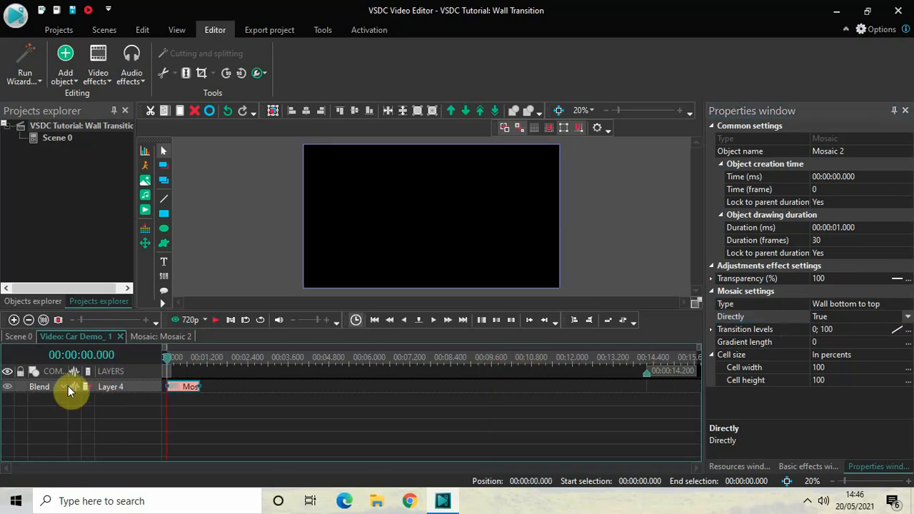
mouse_move(309, 420)
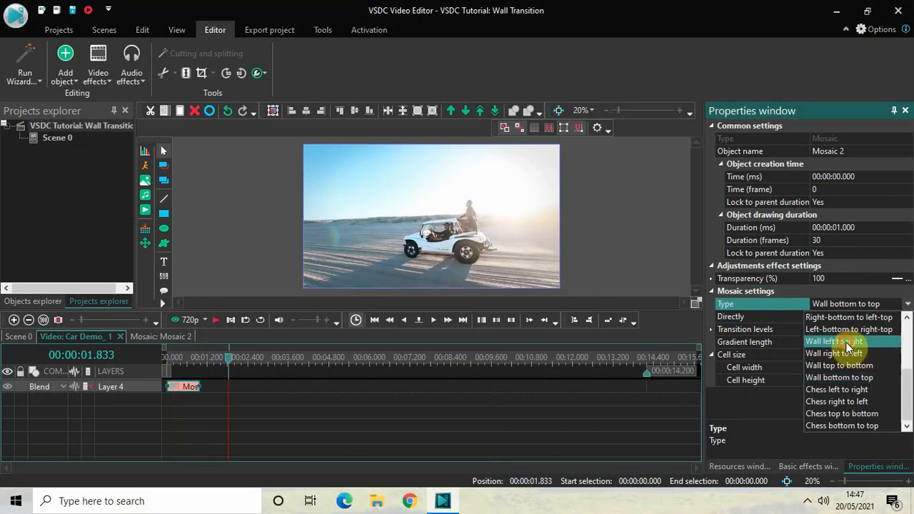
- Set the Mosaic Type to Wall top to bottom and rewind to the clip start
left_click(833, 341)
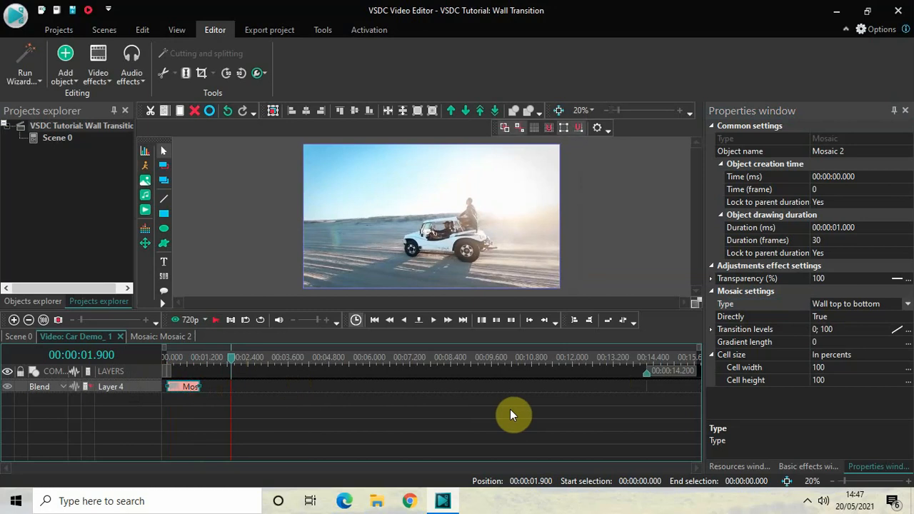
mouse_move(319, 418)
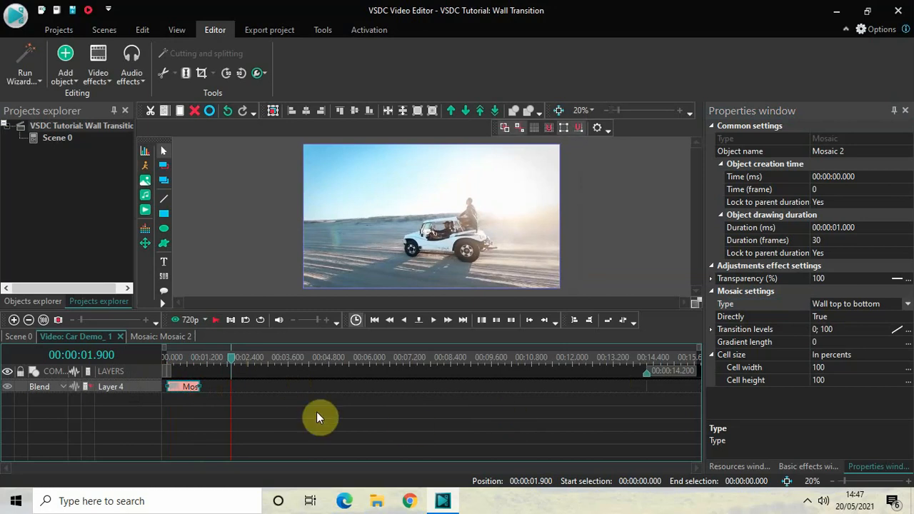
left_click(166, 357)
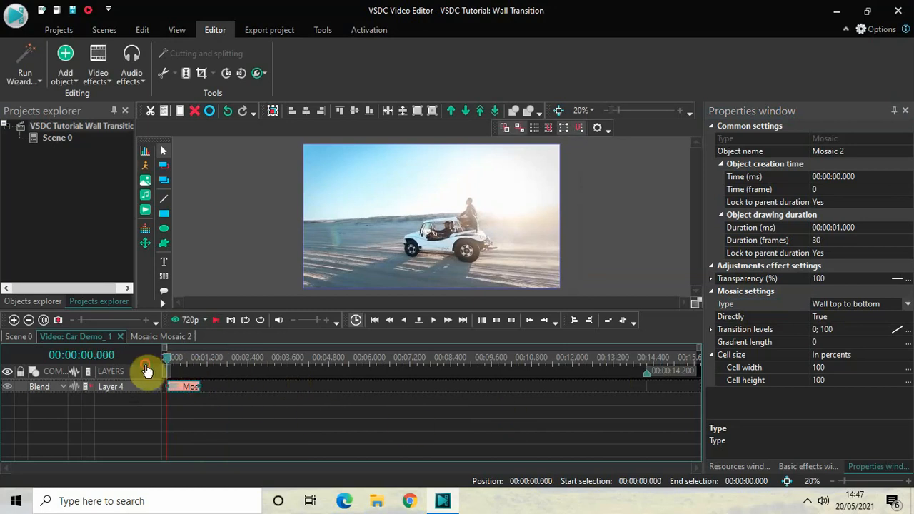